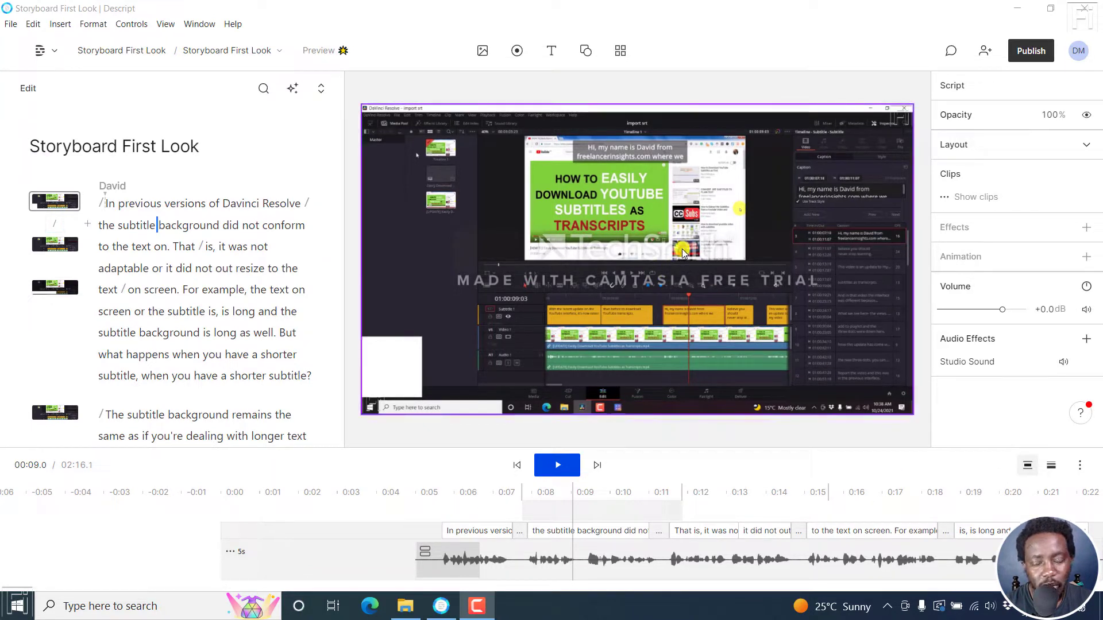
mouse_move(636, 215)
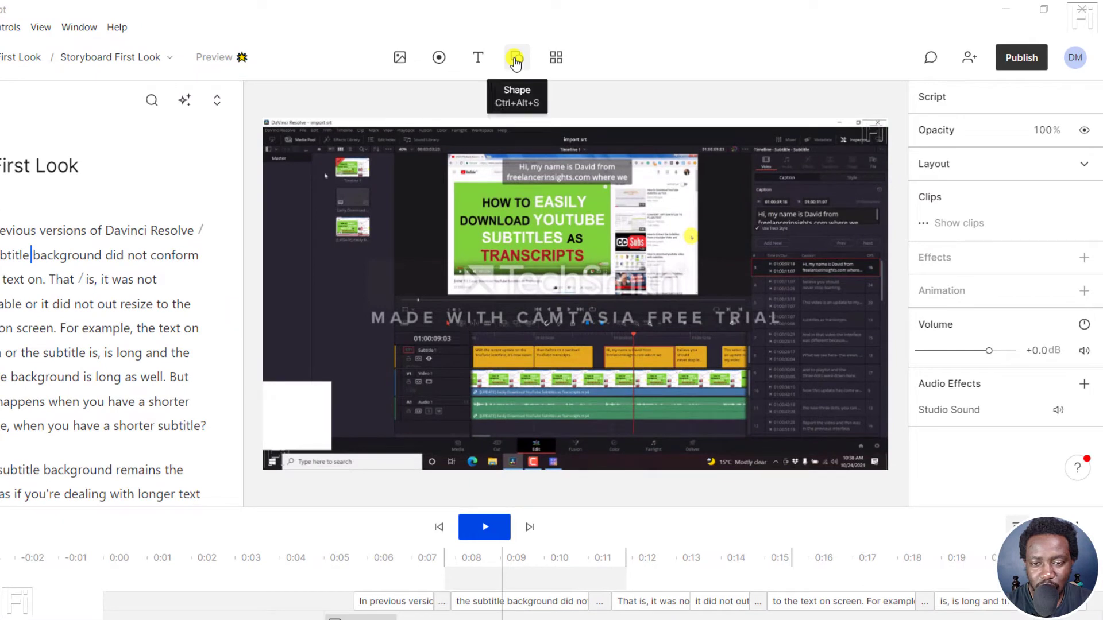
Step: Insert a Rectangle from the Shape tool's dropdown onto the video frame
left_click(516, 57)
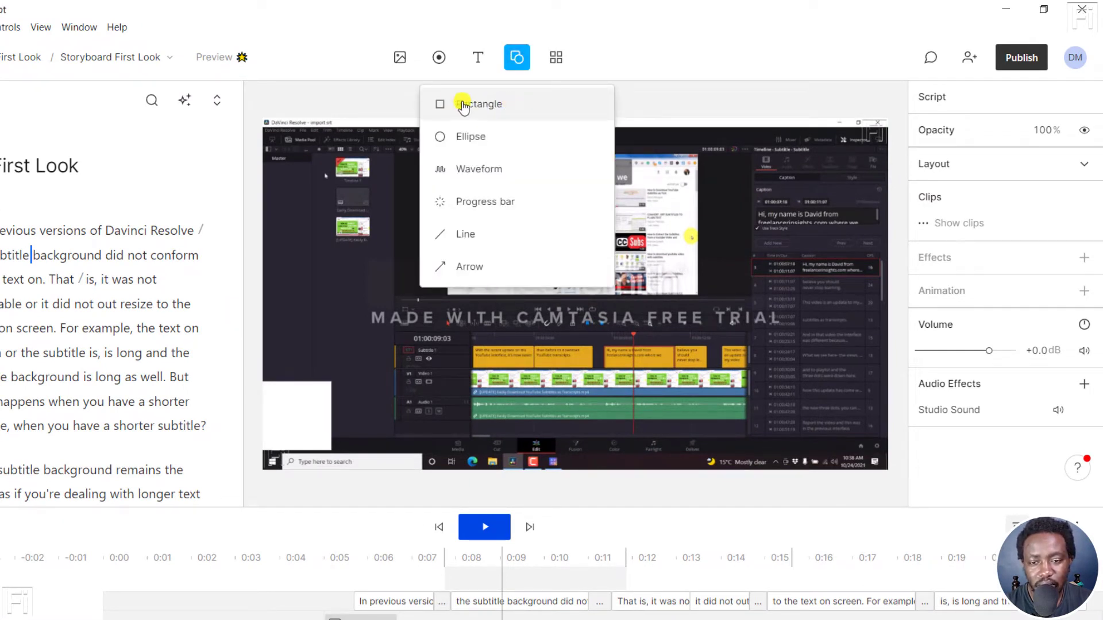
left_click(481, 103)
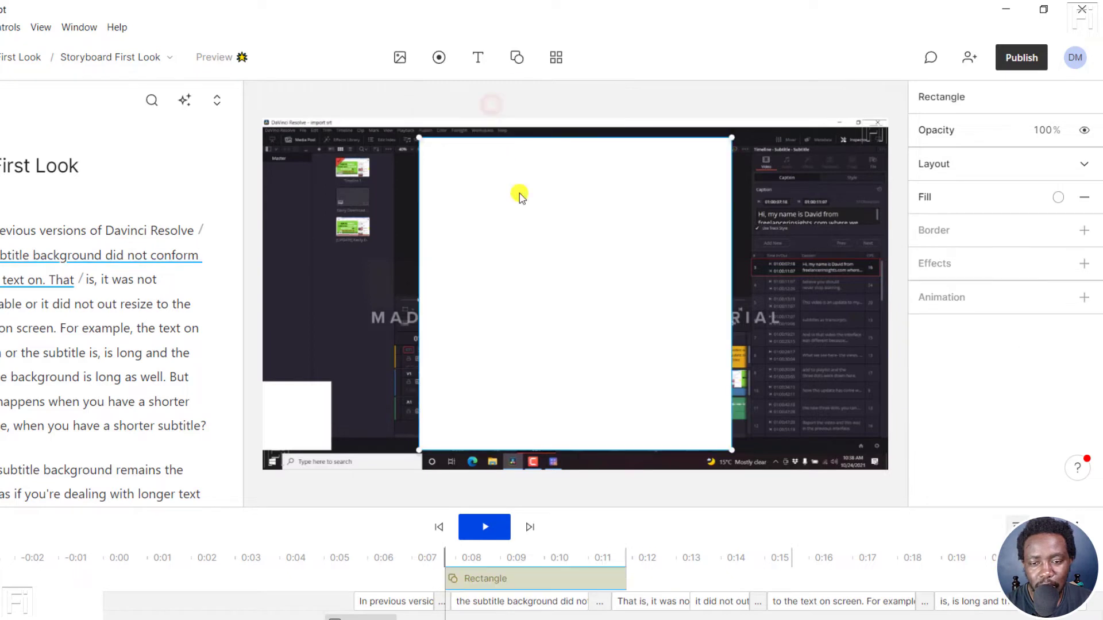
mouse_move(514, 174)
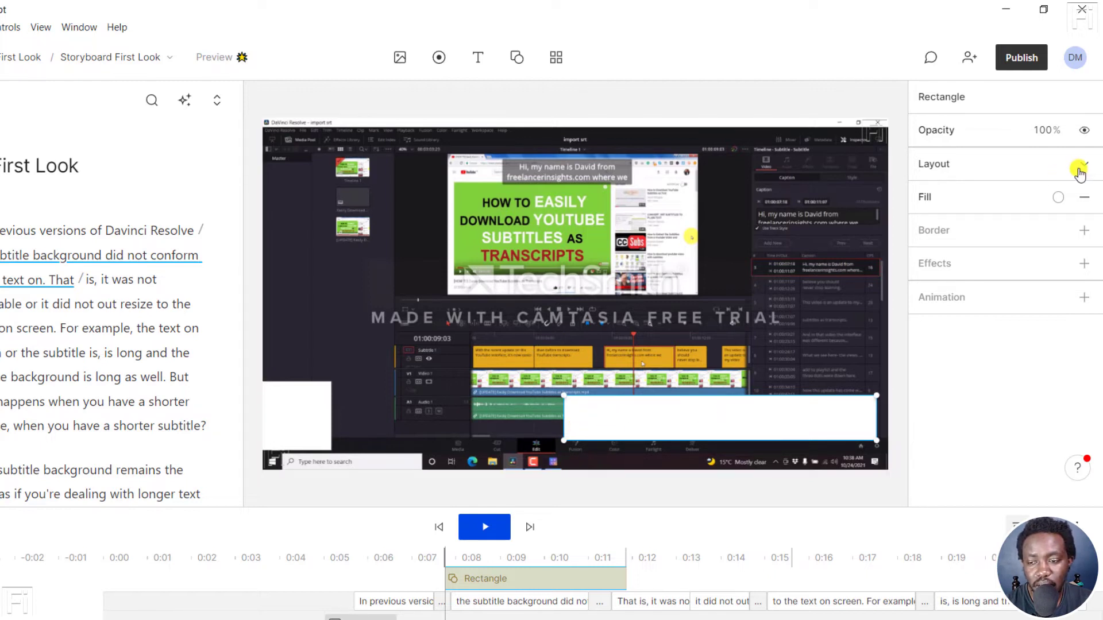
Step: Reveal the rectangle's Layout settings showing its new 960 by 139 size
left_click(1083, 169)
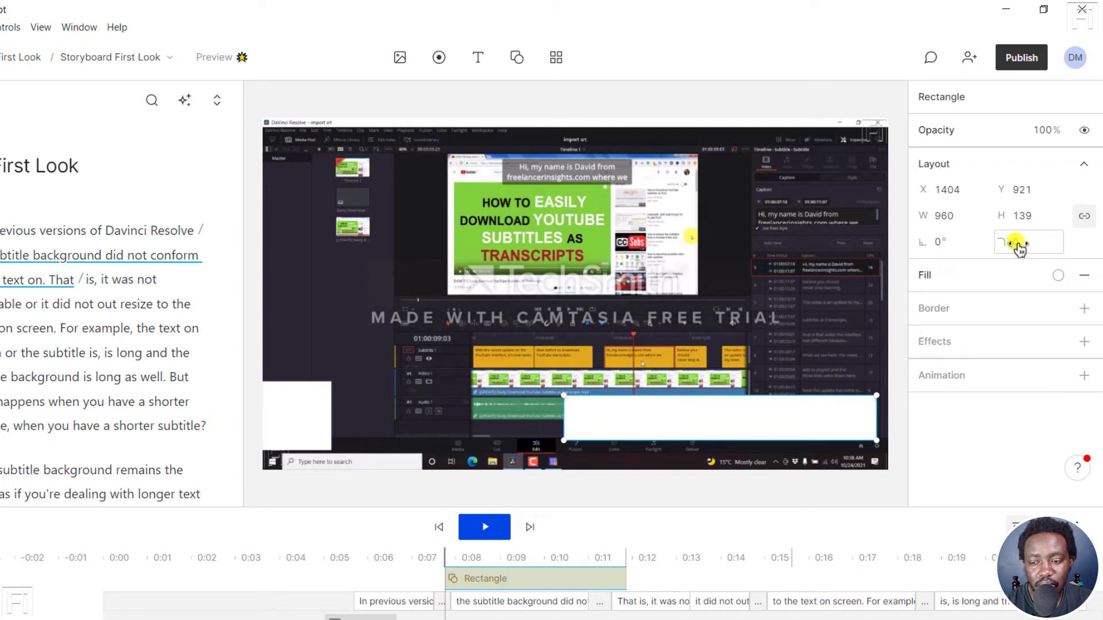
Step: Set the rectangle's corner radius to 100
left_click(1027, 242)
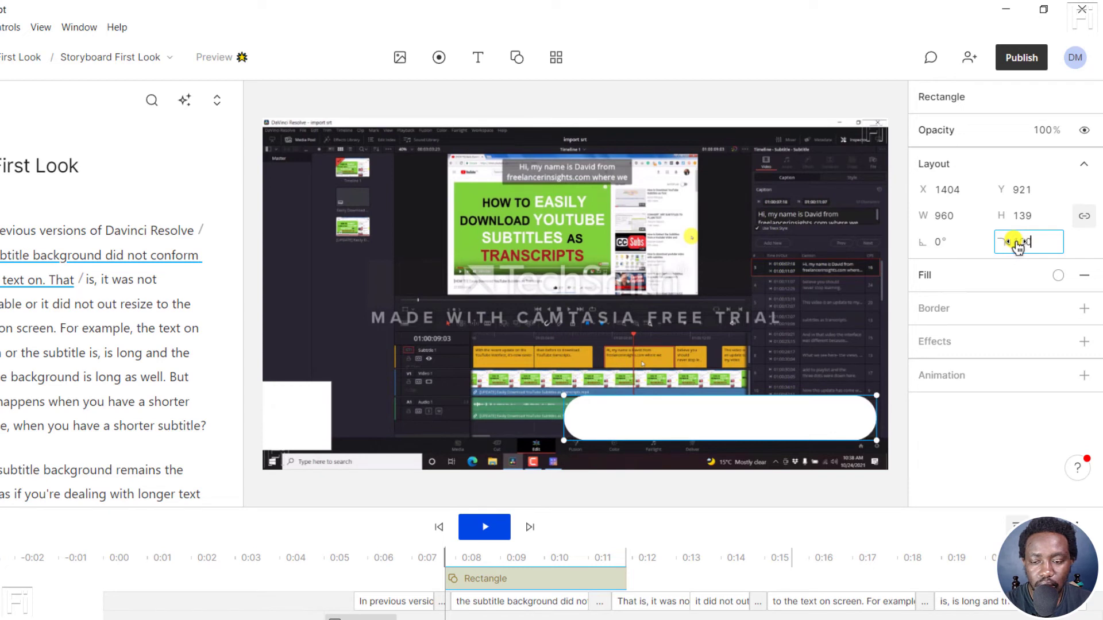
type("100")
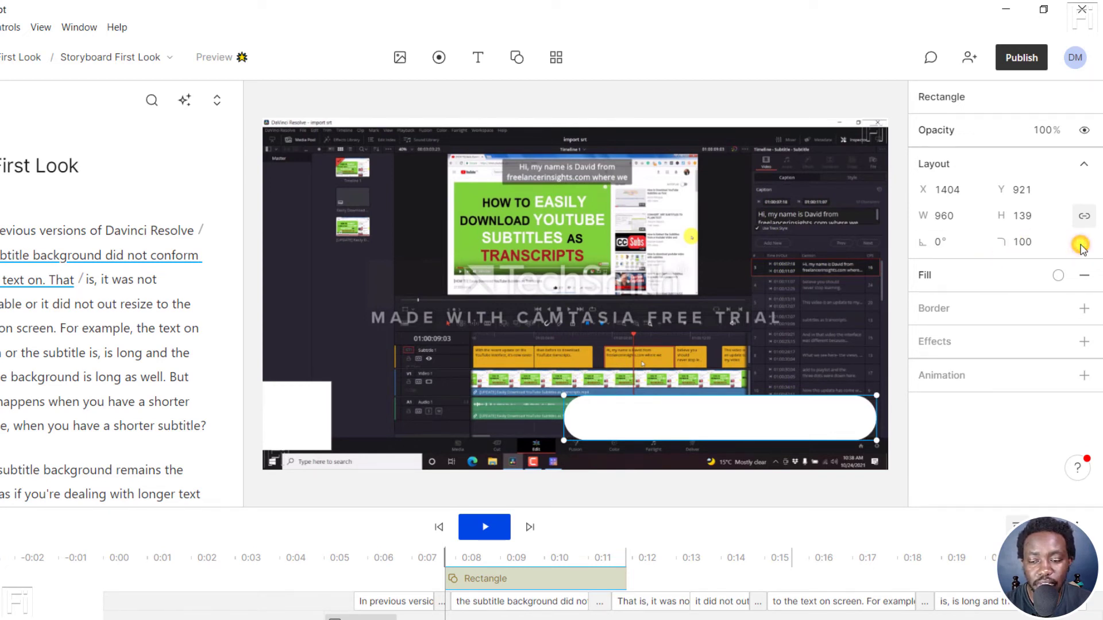
mouse_move(669, 410)
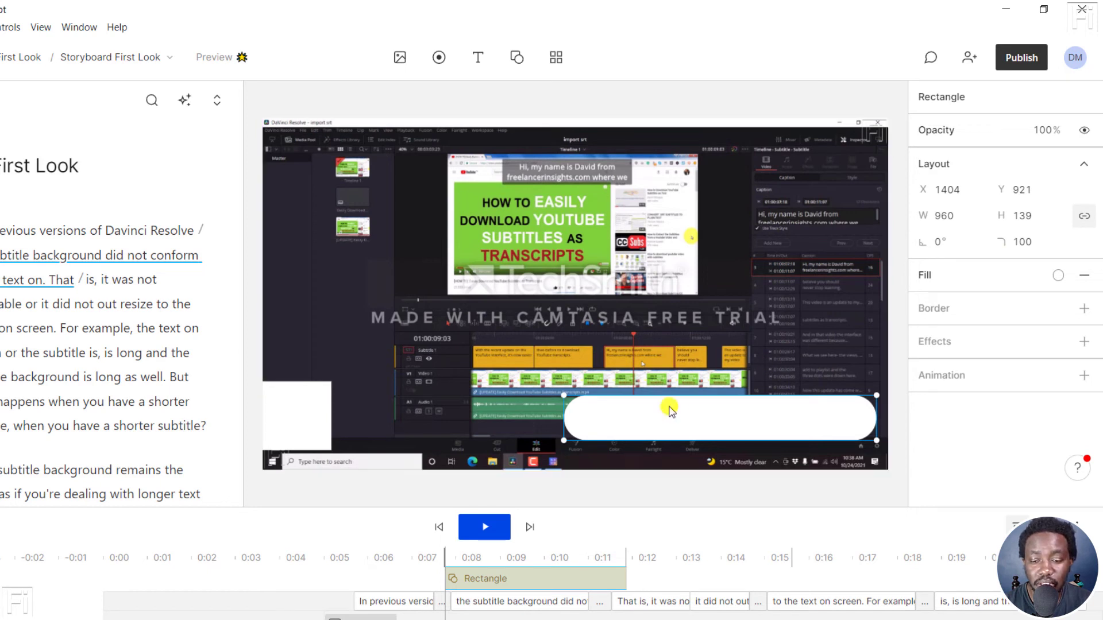
mouse_move(761, 433)
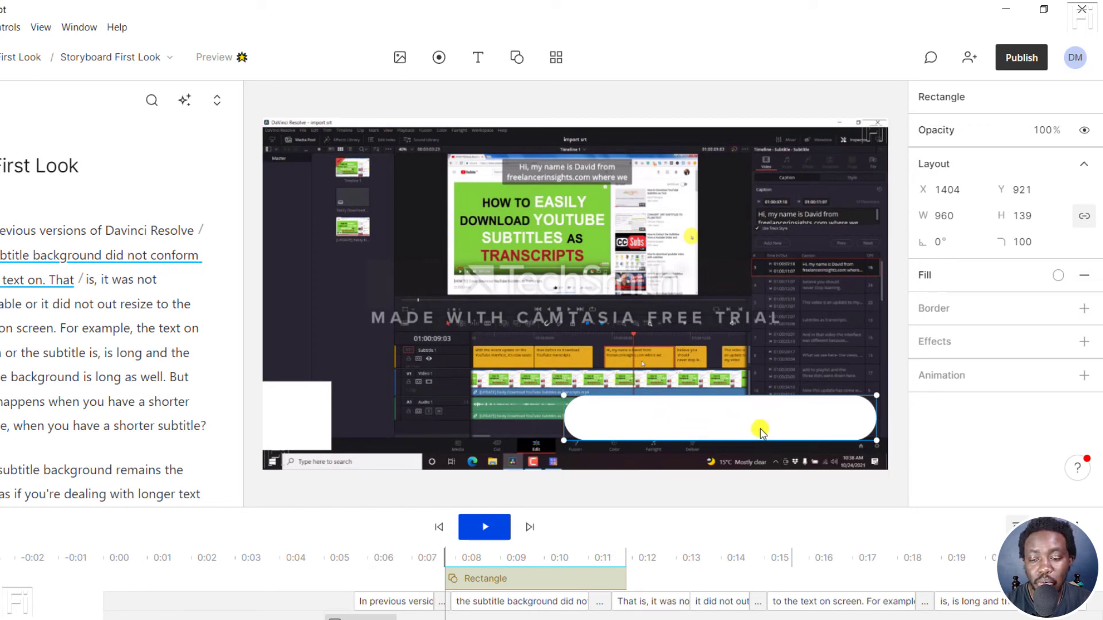